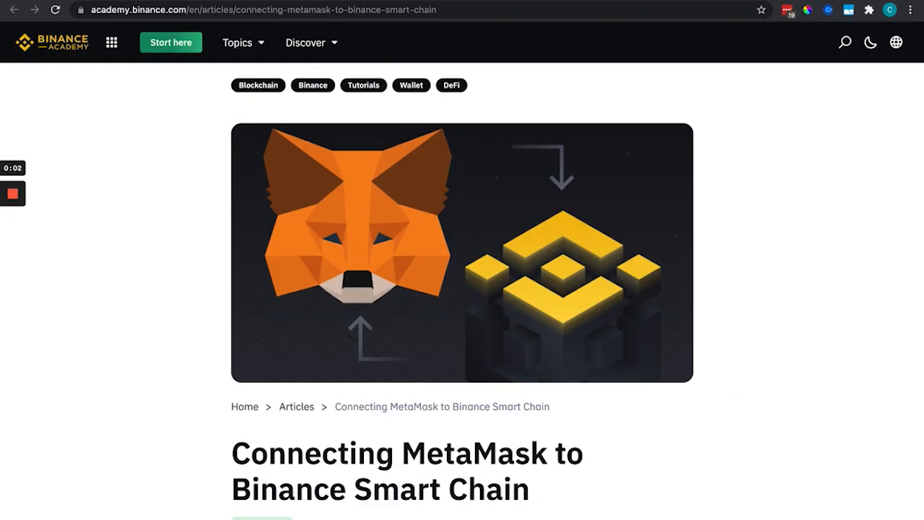
Read down the article through setup and wallet configuration, highlighting the warning about losing funds
scroll(down, 3)
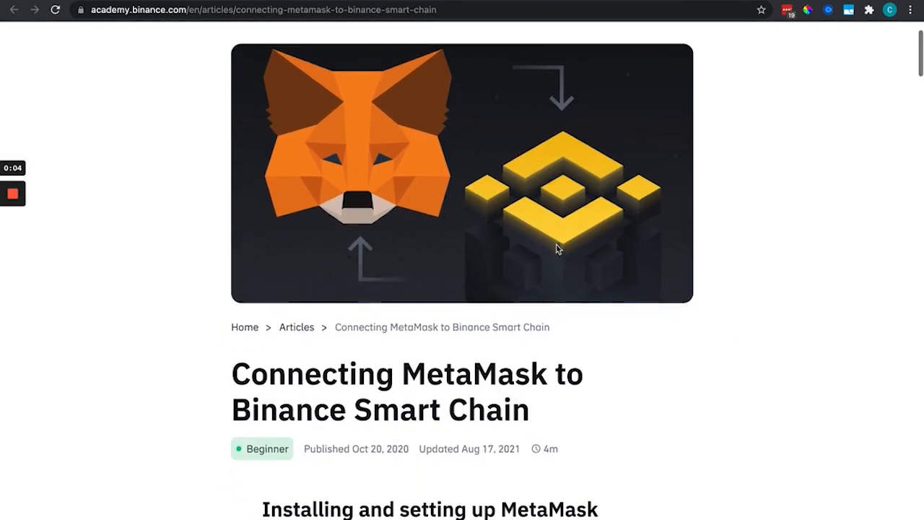
scroll(down, 3)
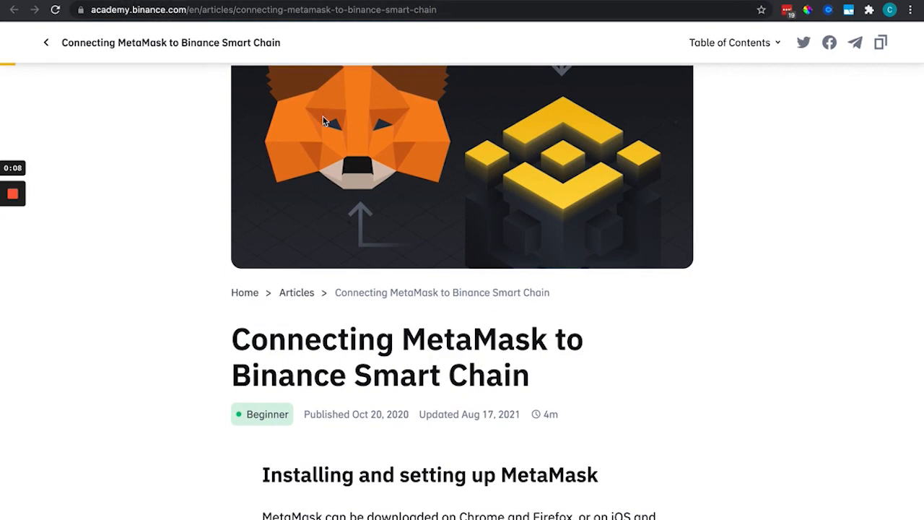
scroll(down, 3)
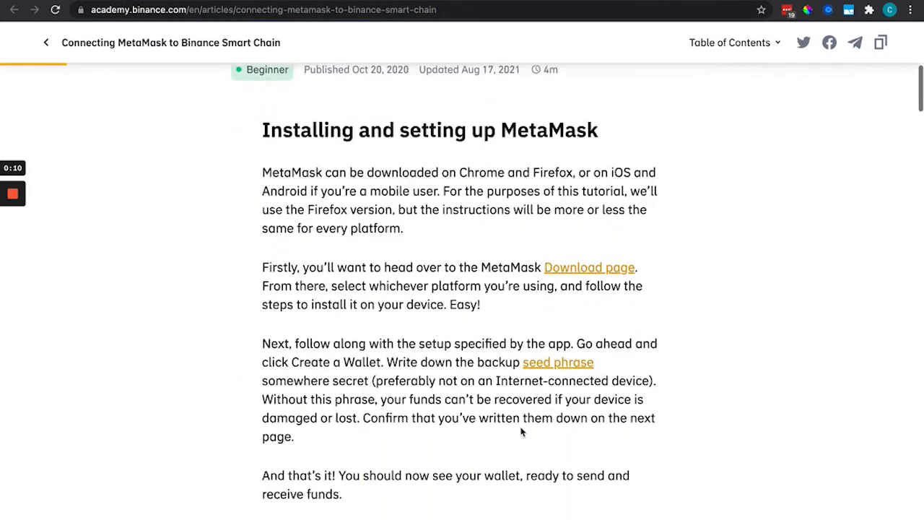
scroll(down, 3)
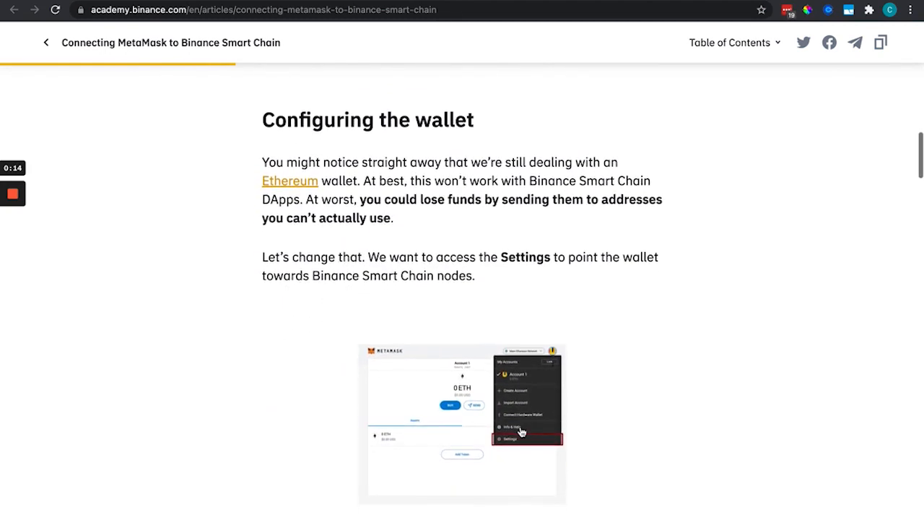
scroll(down, 3)
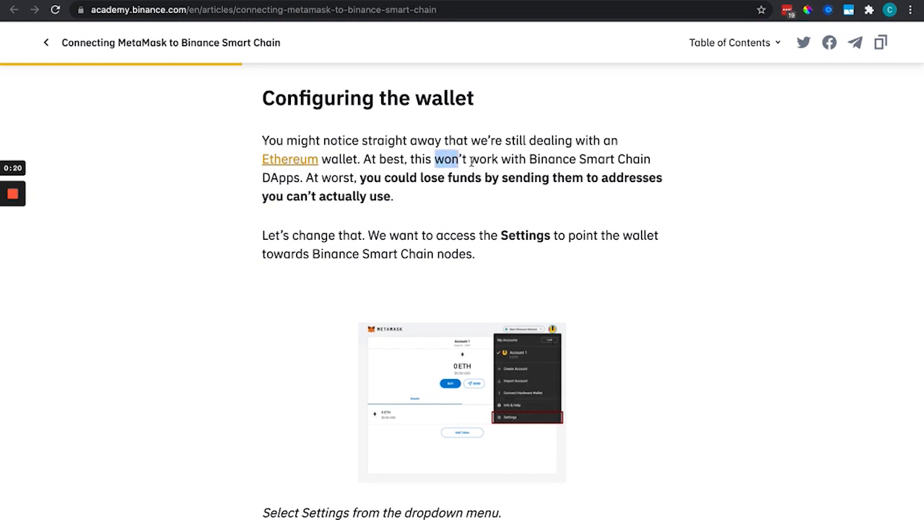
drag(436, 159, 650, 176)
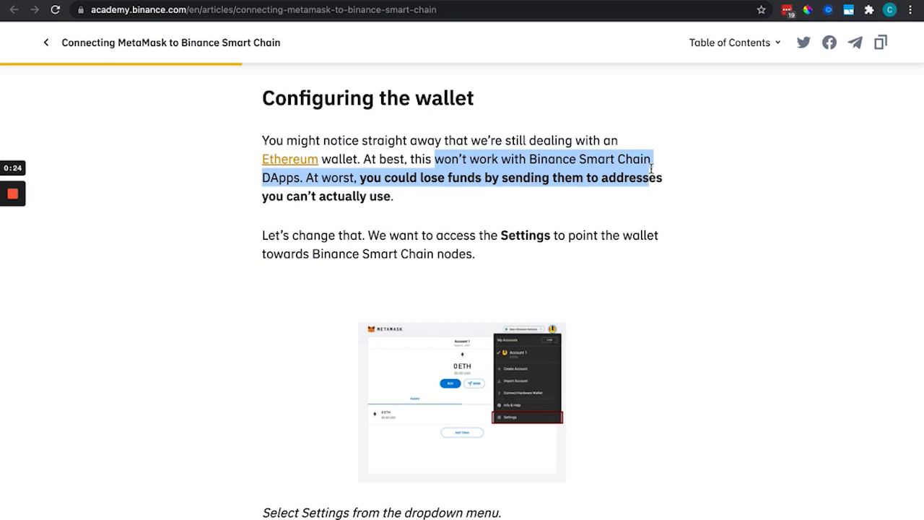
Continue down to the Networks section with the Add Network instructions
scroll(down, 3)
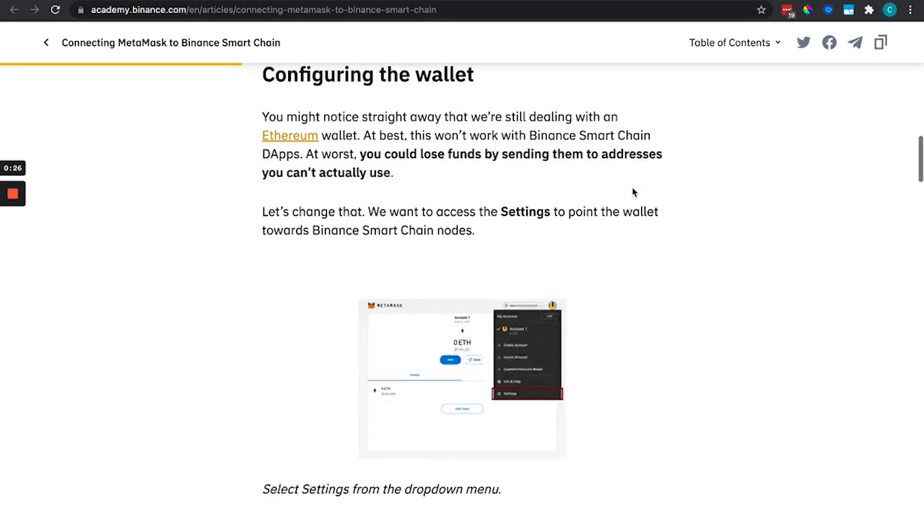
scroll(down, 3)
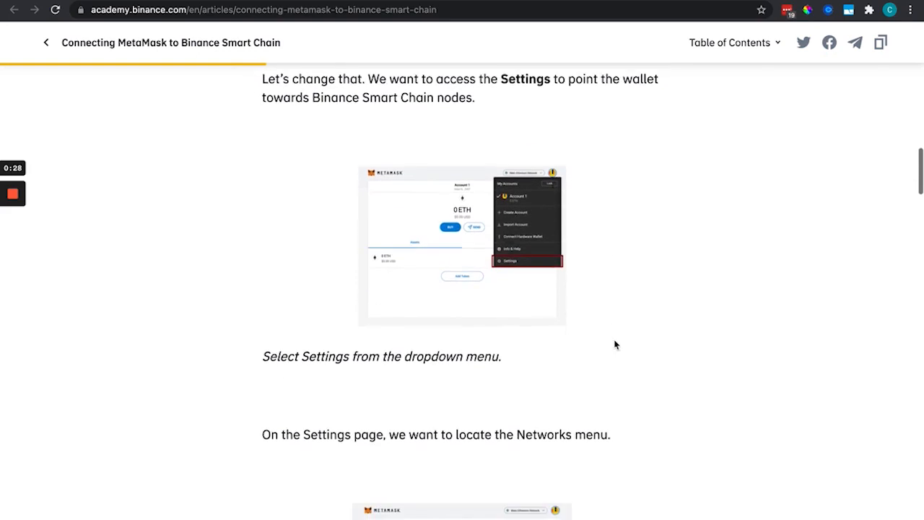
scroll(down, 3)
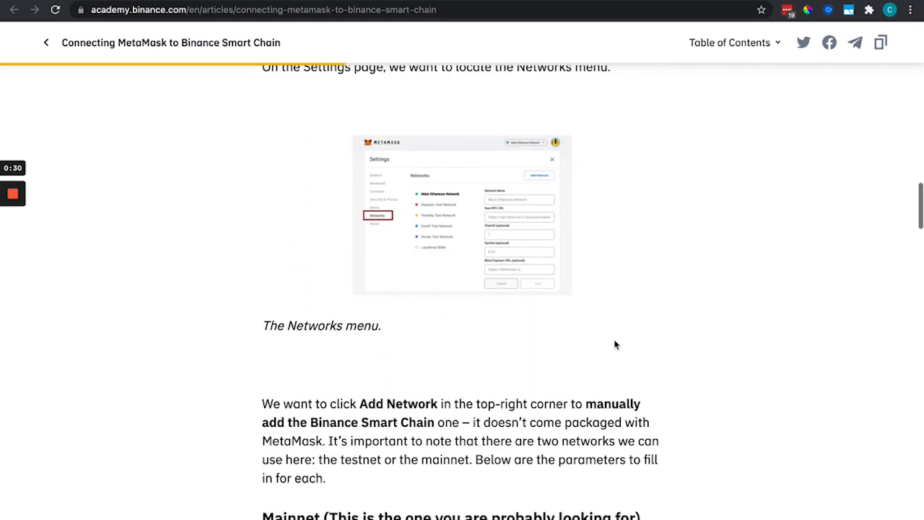
scroll(down, 3)
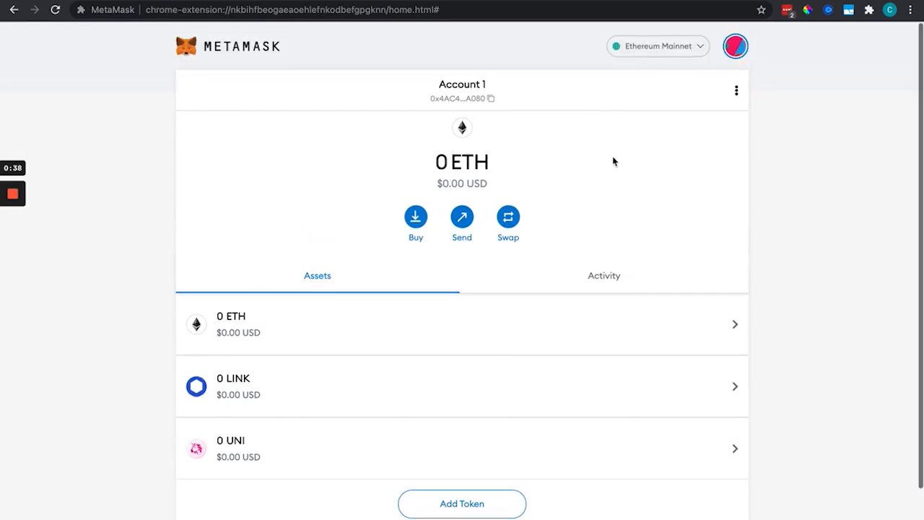
click(657, 45)
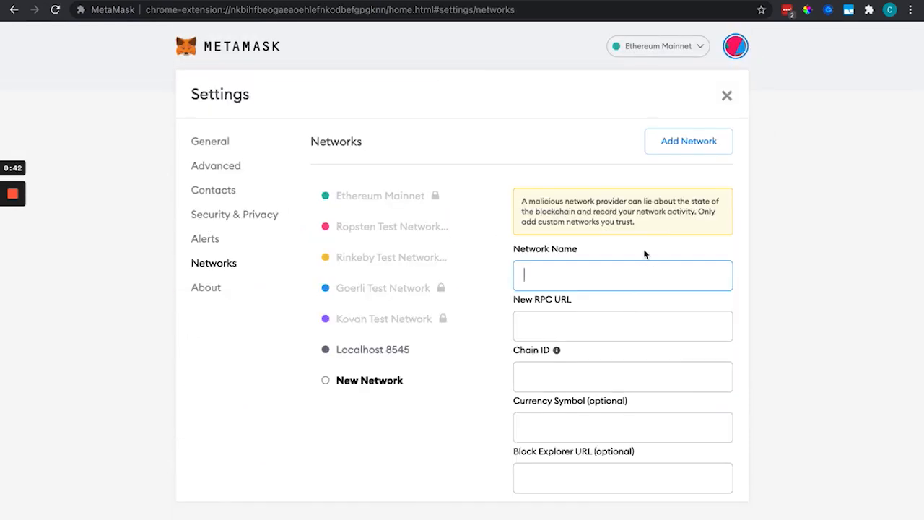
text(Smart Chain)
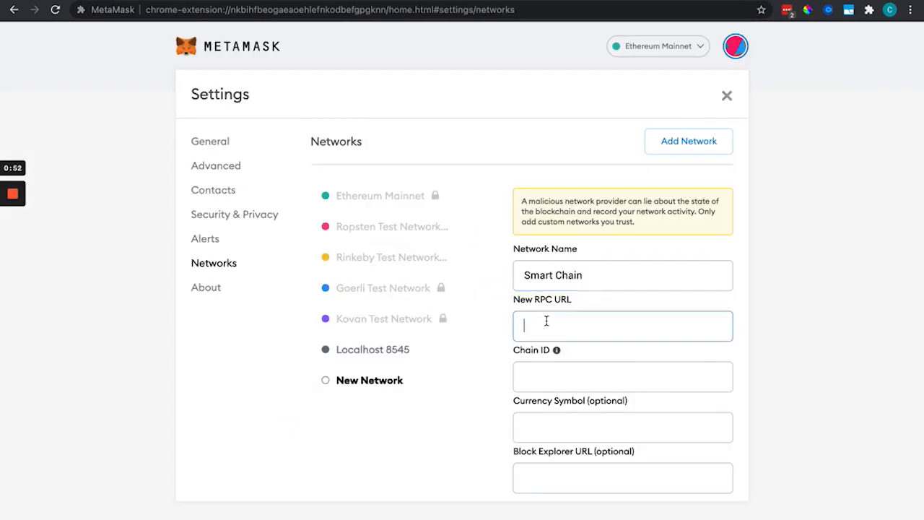
text(https://bsc-dataseed.binance.org/)
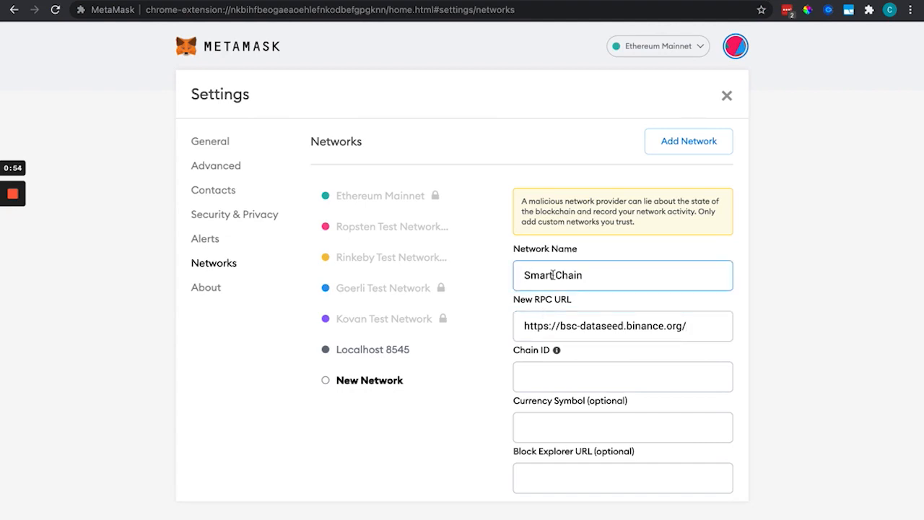
text(BINANCE)
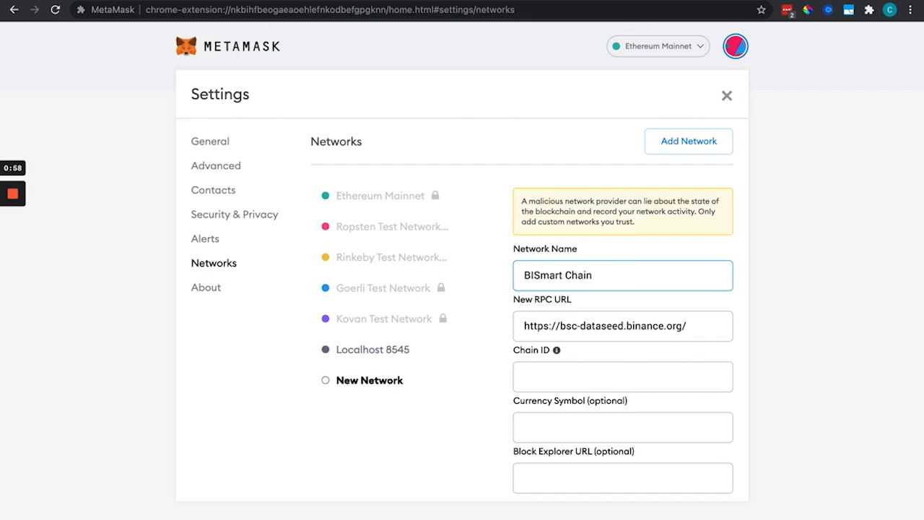
text(Binance Smart Chain)
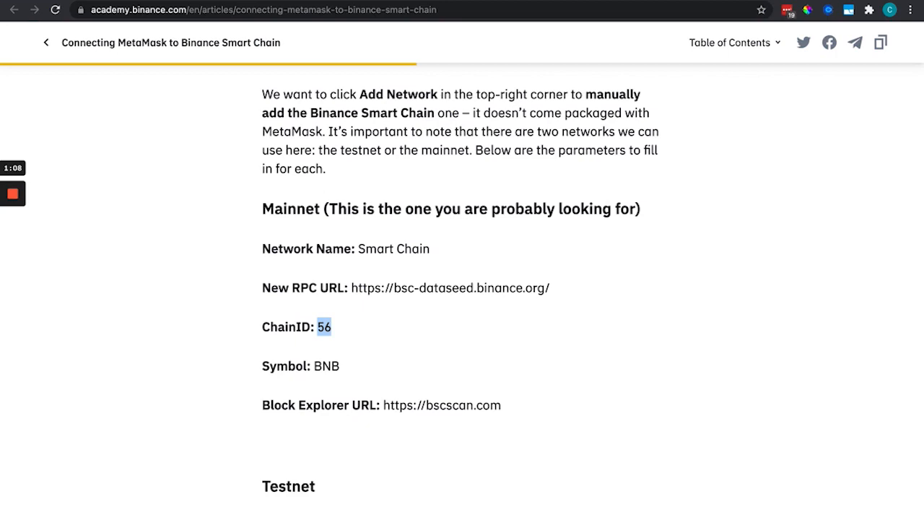
scroll(down, 3)
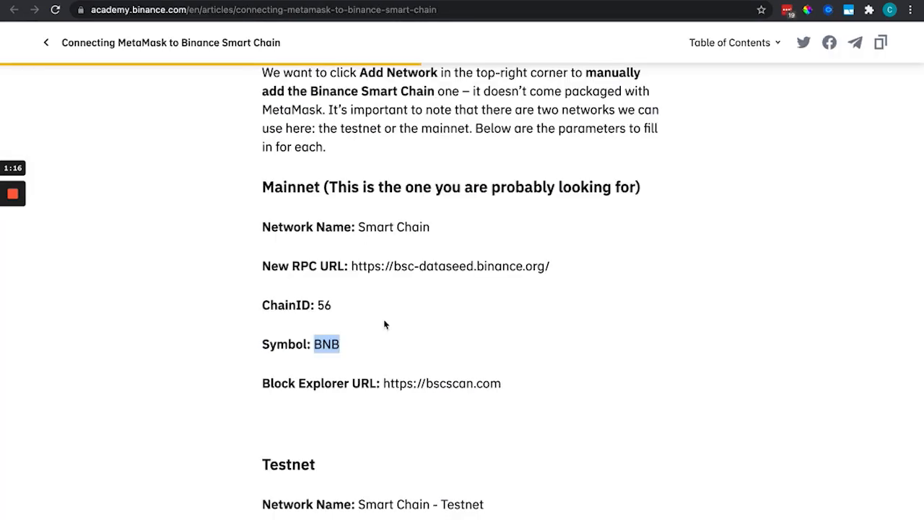
scroll(down, 3)
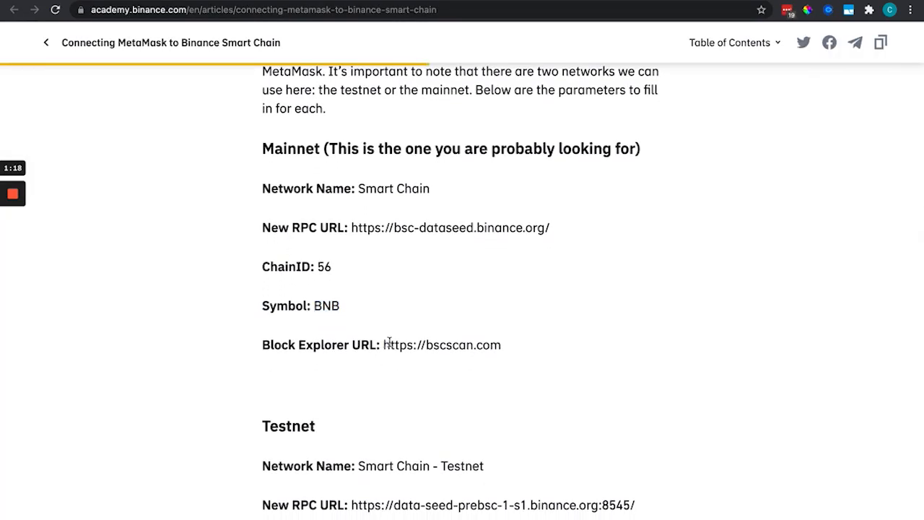
drag(384, 344, 500, 344)
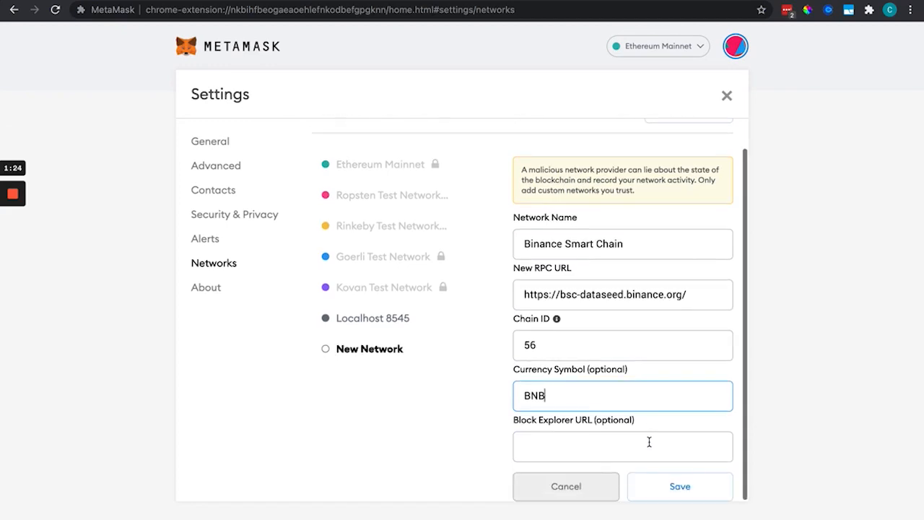
text(https://bscscan.com)
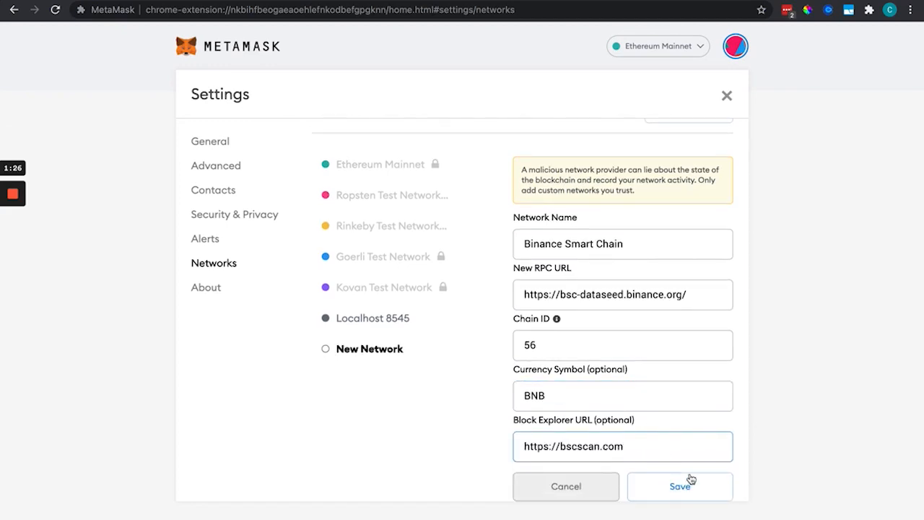
click(678, 486)
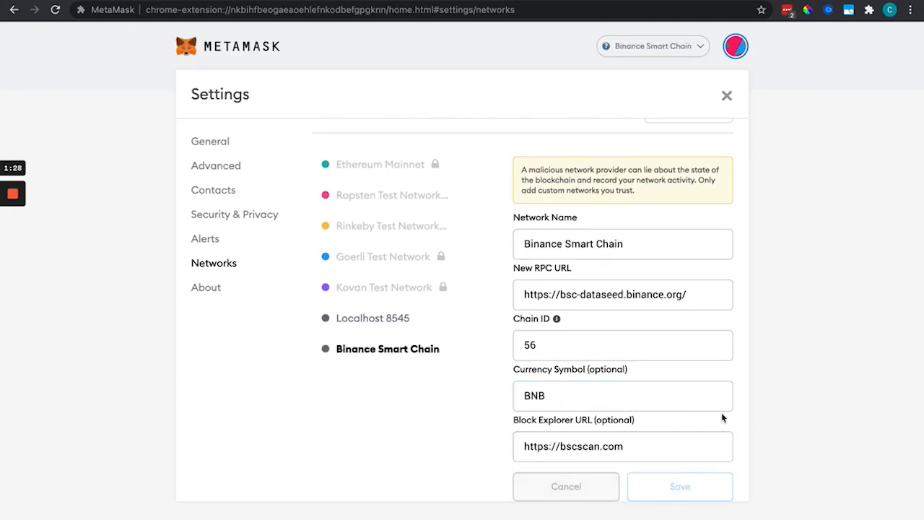
mouse_move(684, 217)
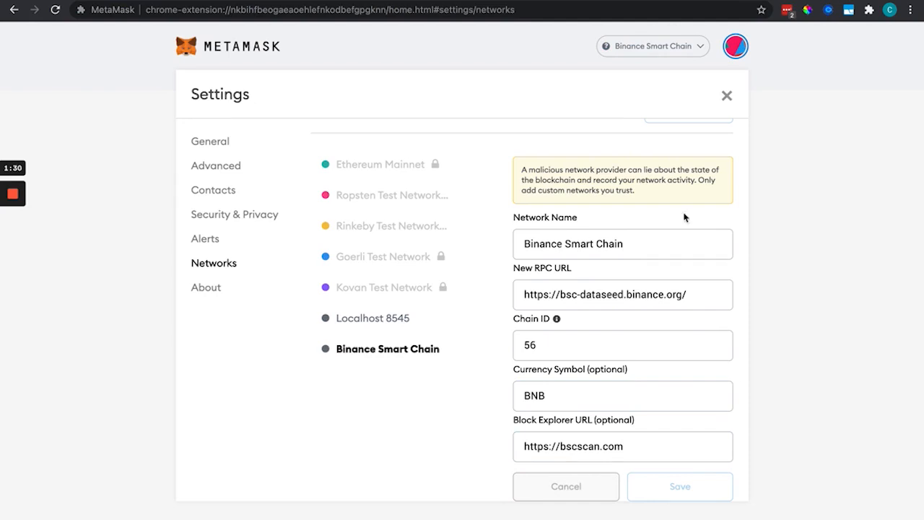
click(727, 96)
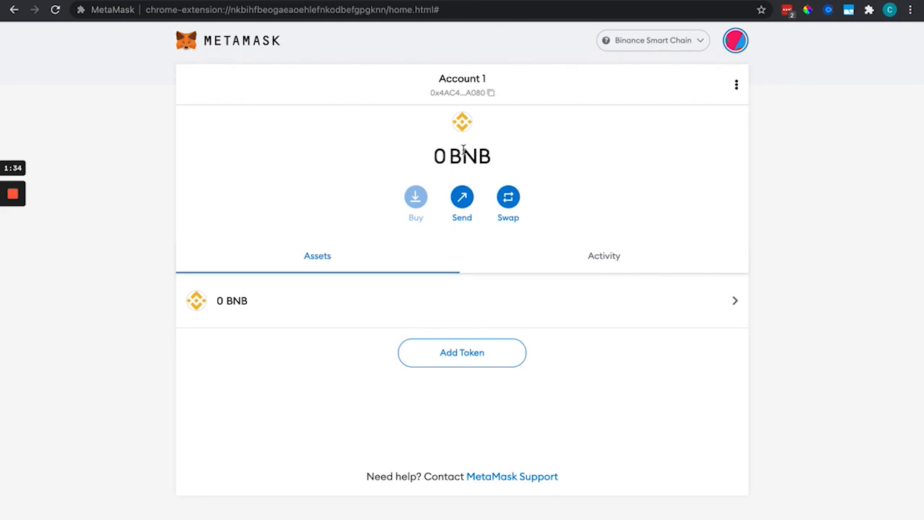
mouse_move(464, 152)
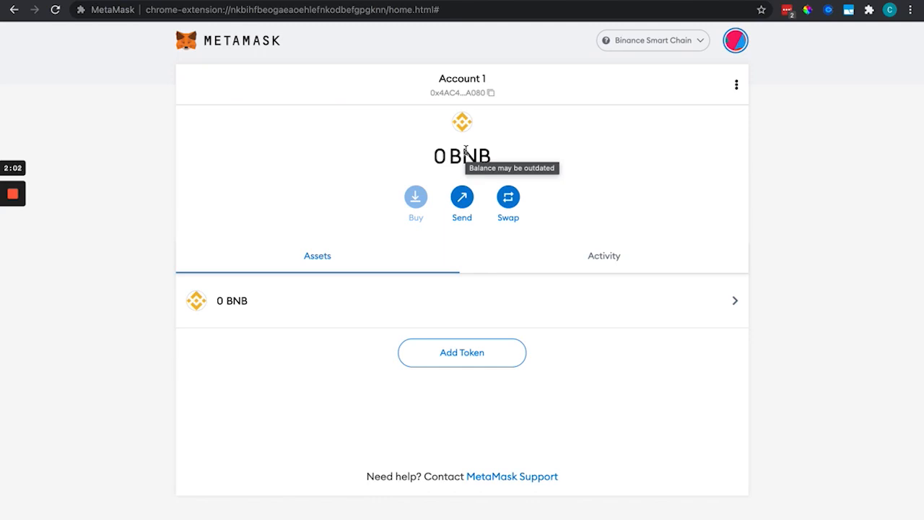
mouse_move(585, 108)
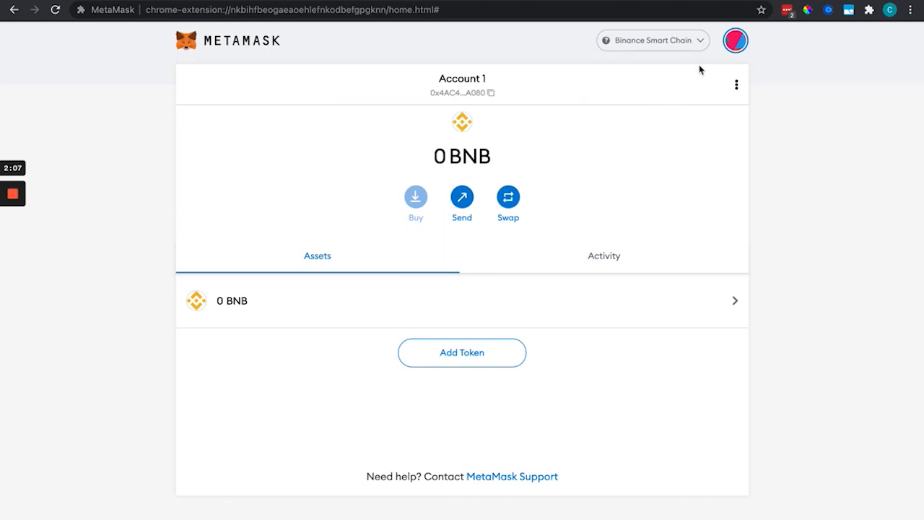
mouse_move(691, 75)
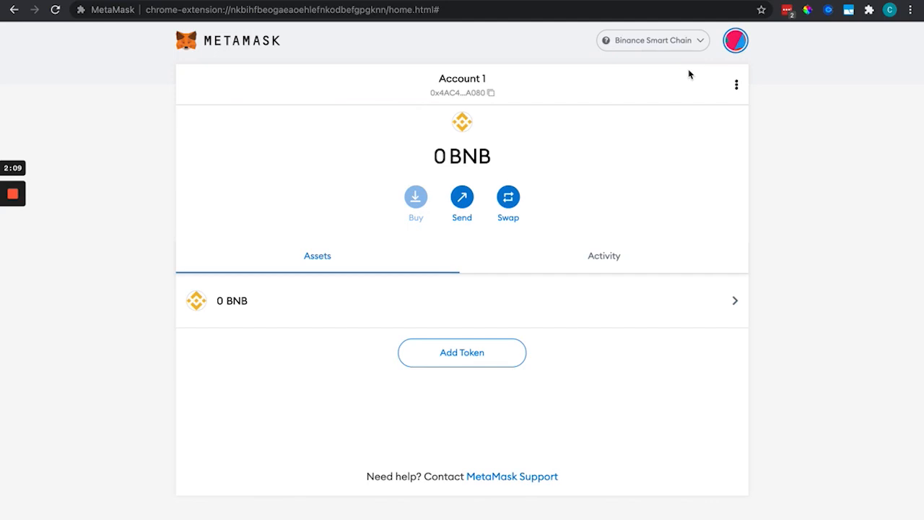